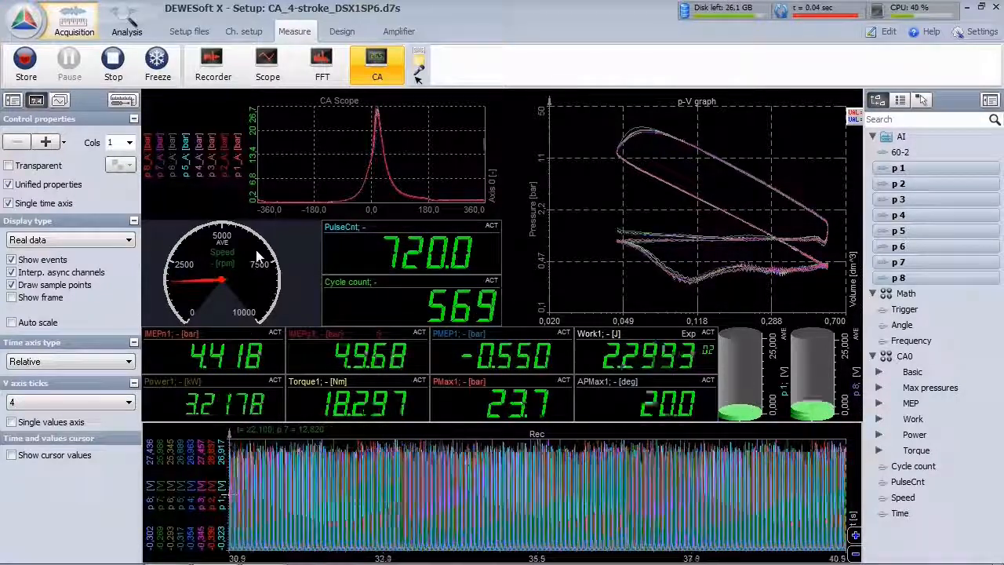
- Show the analog channel list with channels 60-2 and p 1 through p 8
left_click(244, 31)
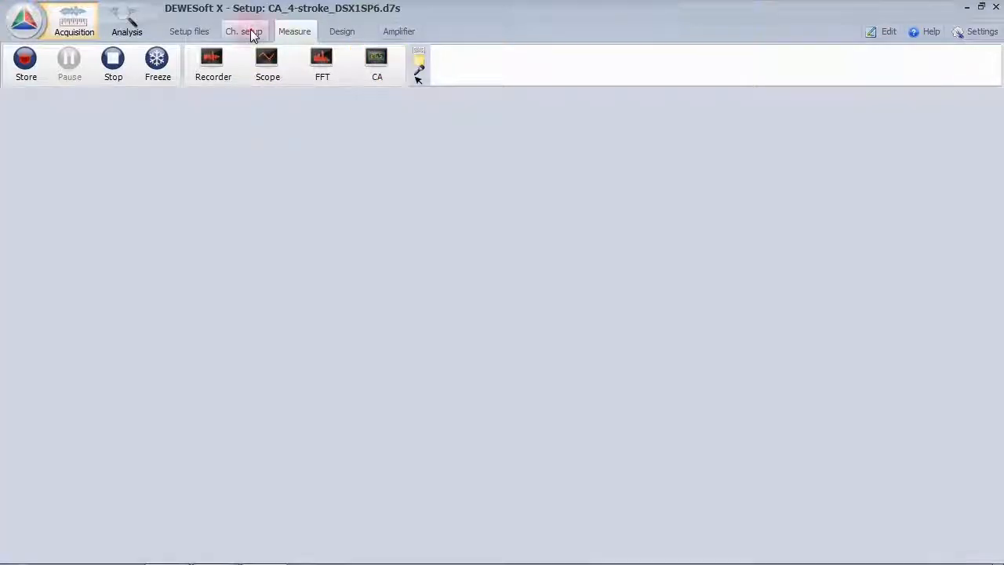
left_click(243, 31)
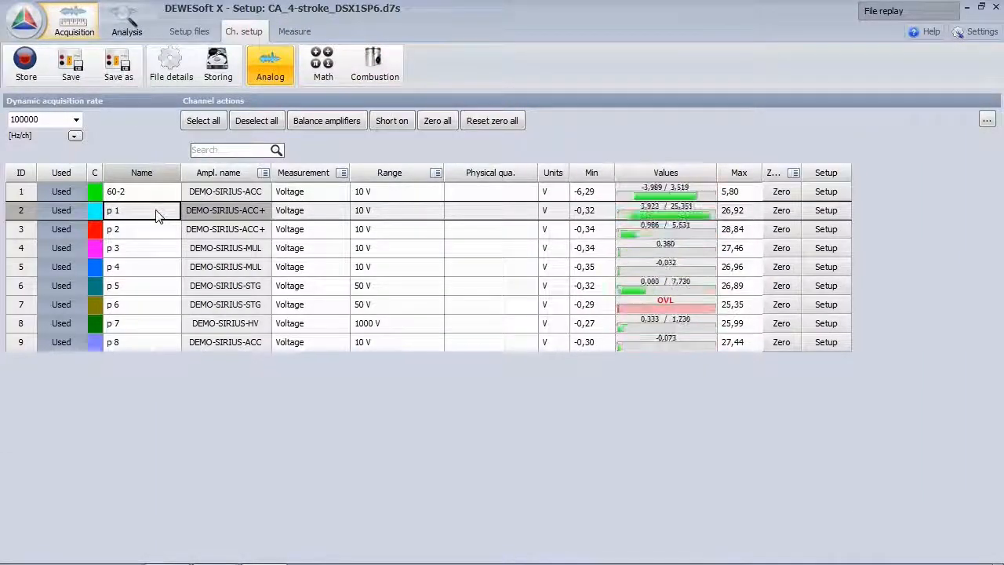
- Keep the CA0 engine type as 4-Stroke - Standard for the 8-cylinder setup
left_click(374, 65)
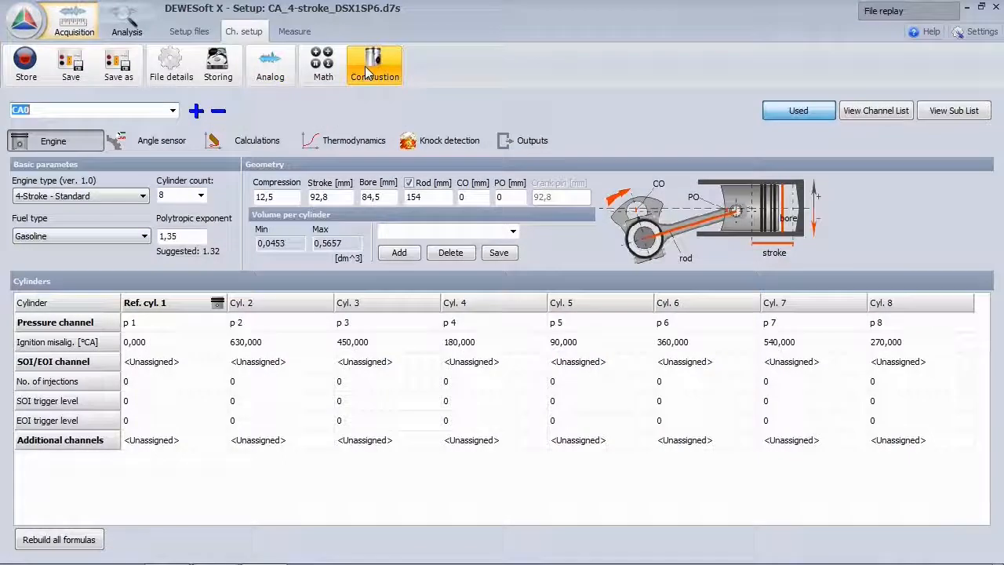
left_click(81, 195)
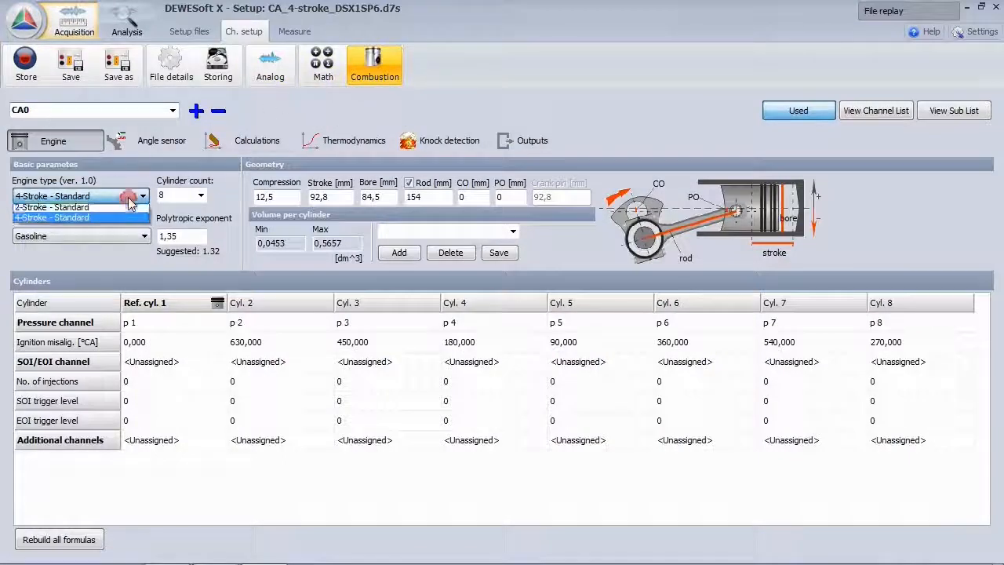
left_click(201, 194)
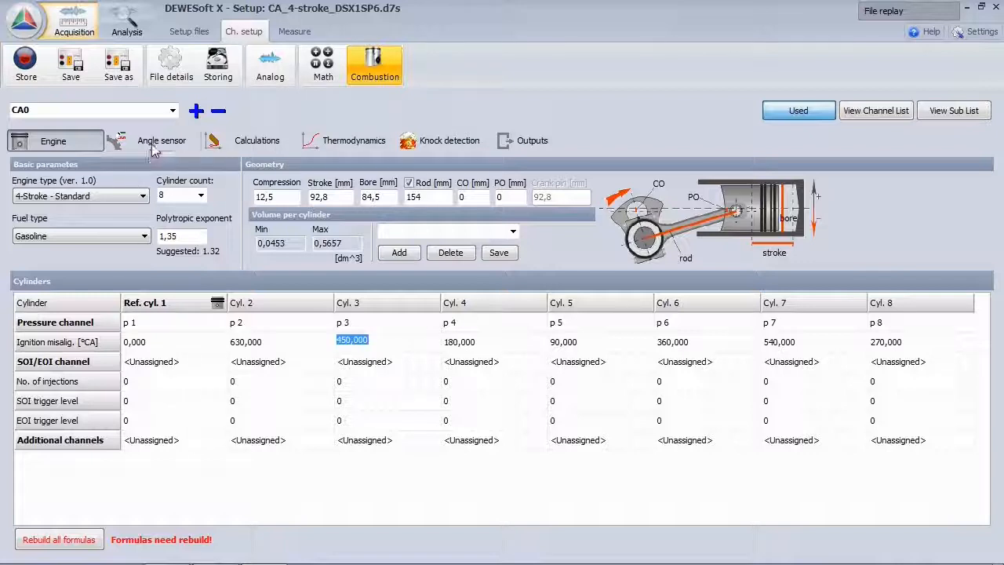
- Keep the 60-2 angle sensor type and check its detailed sensor setup
left_click(161, 141)
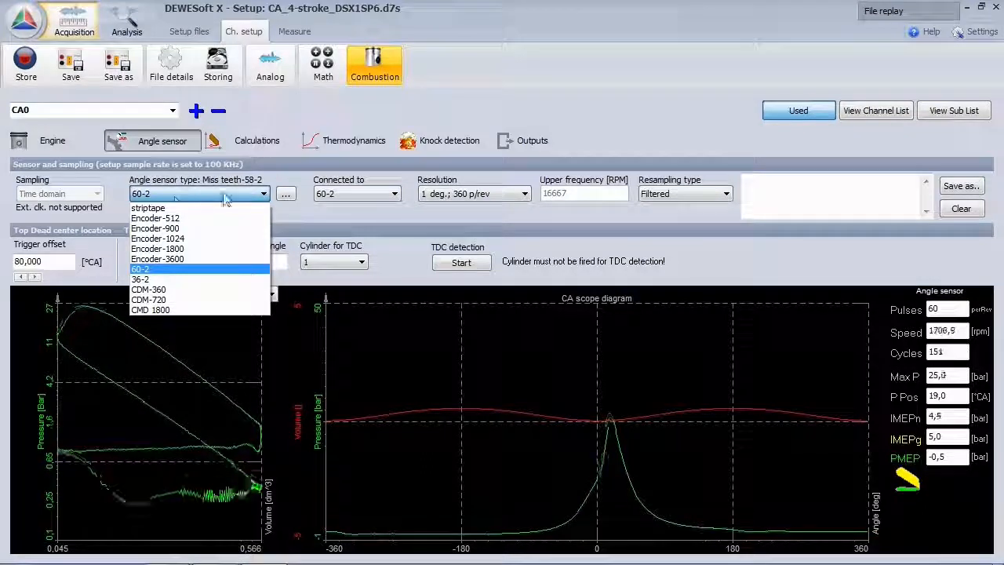
left_click(140, 269)
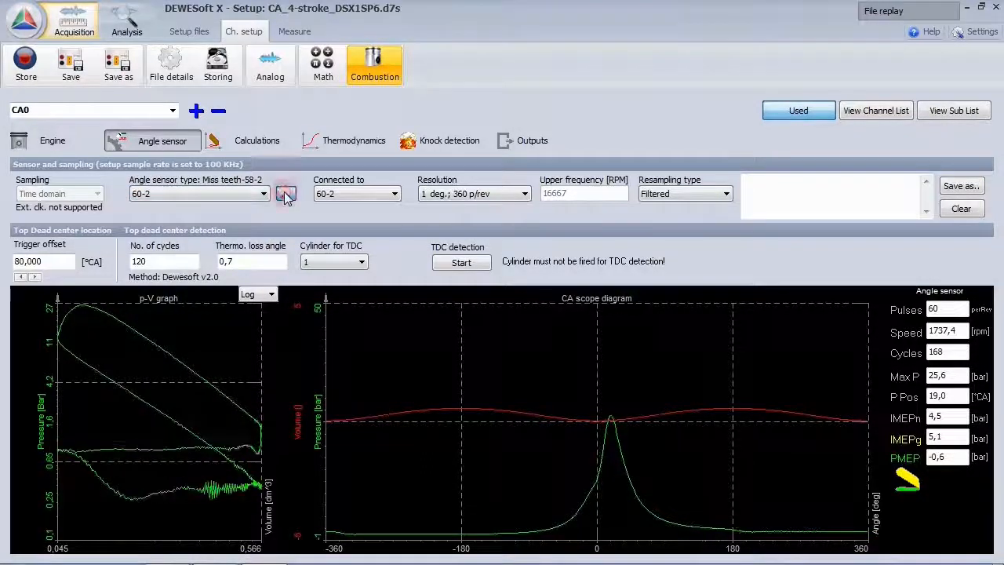
left_click(286, 194)
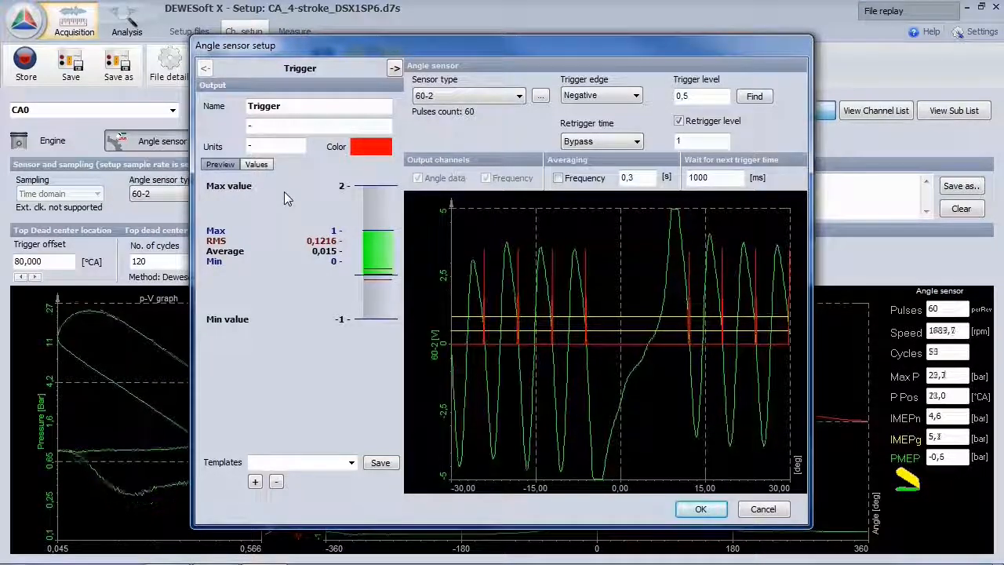
left_click(699, 508)
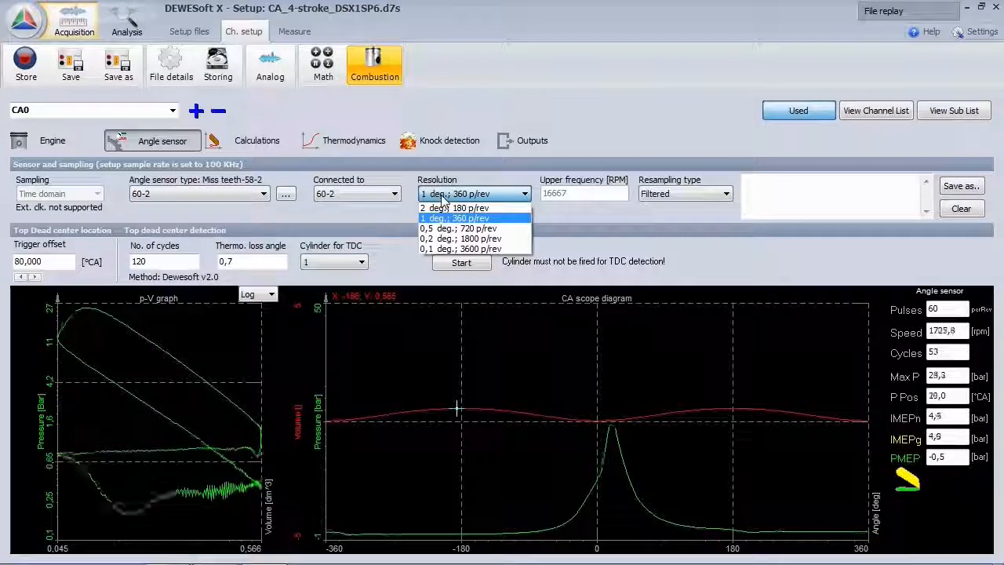
- Keep angle resolution at 1° with filtered resampling
left_click(474, 217)
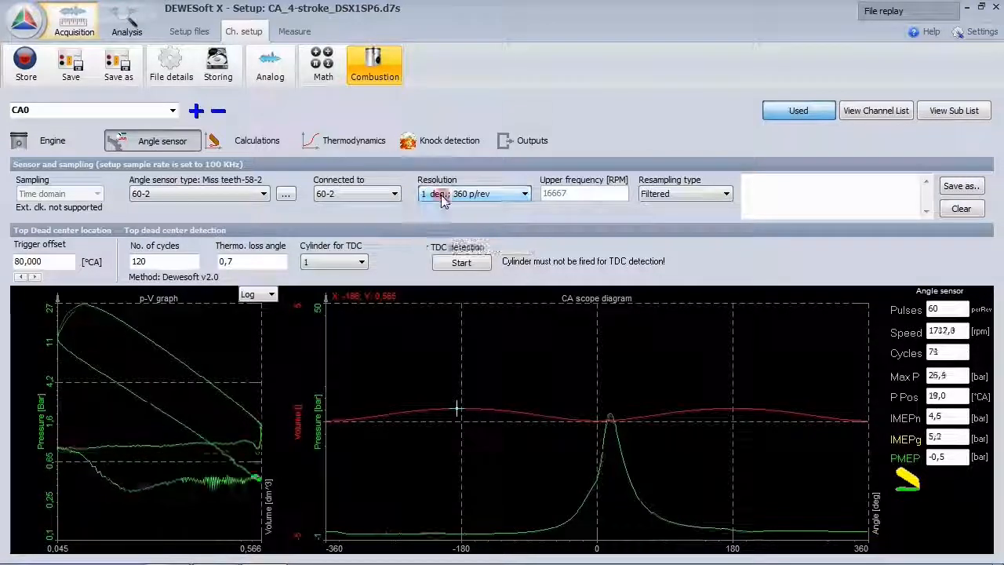
left_click(722, 194)
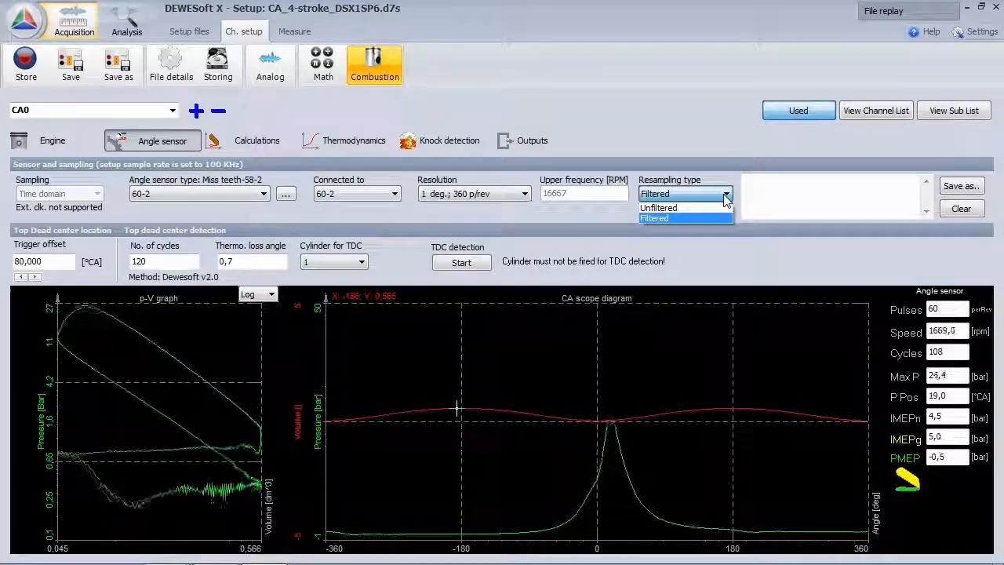
left_click(683, 218)
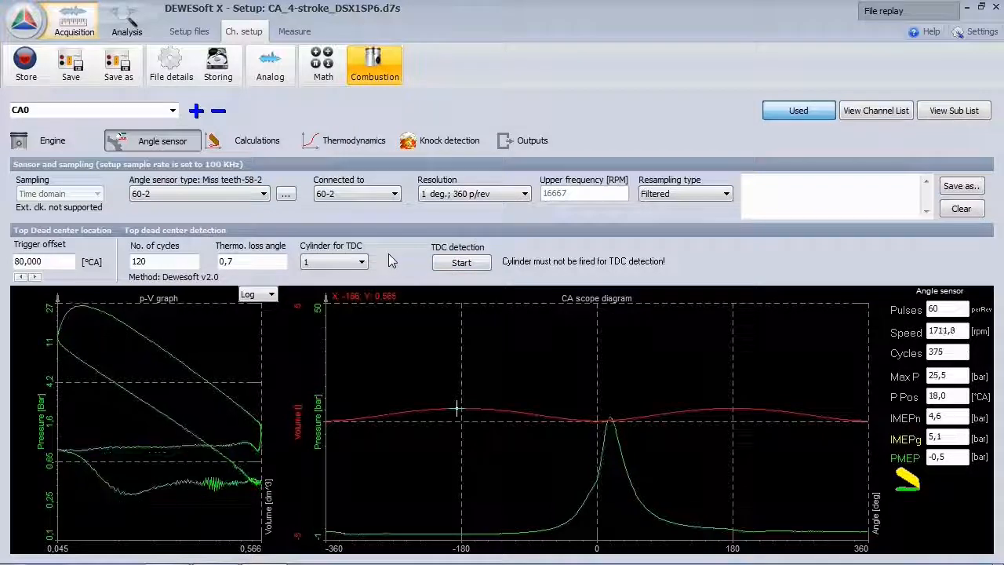
- Use thermodynamic zero correction (-100 to -65 °CA), then review the thermodynamics settings
left_click(257, 141)
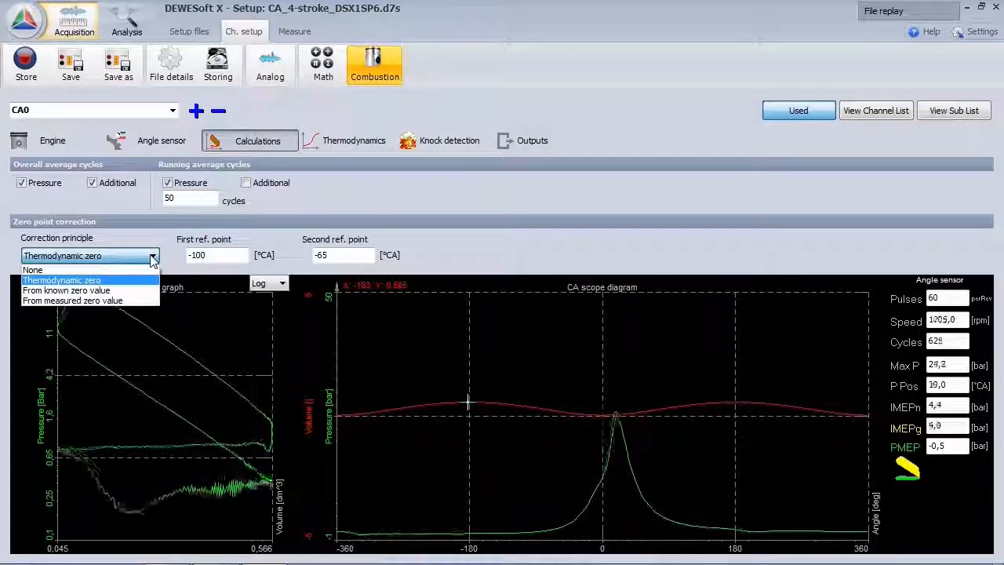
left_click(61, 279)
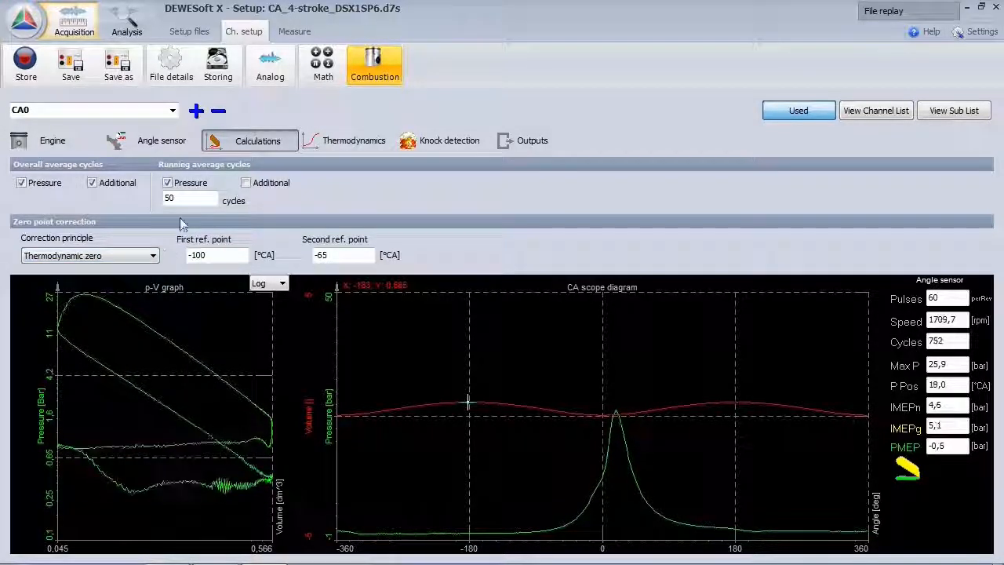
left_click(354, 140)
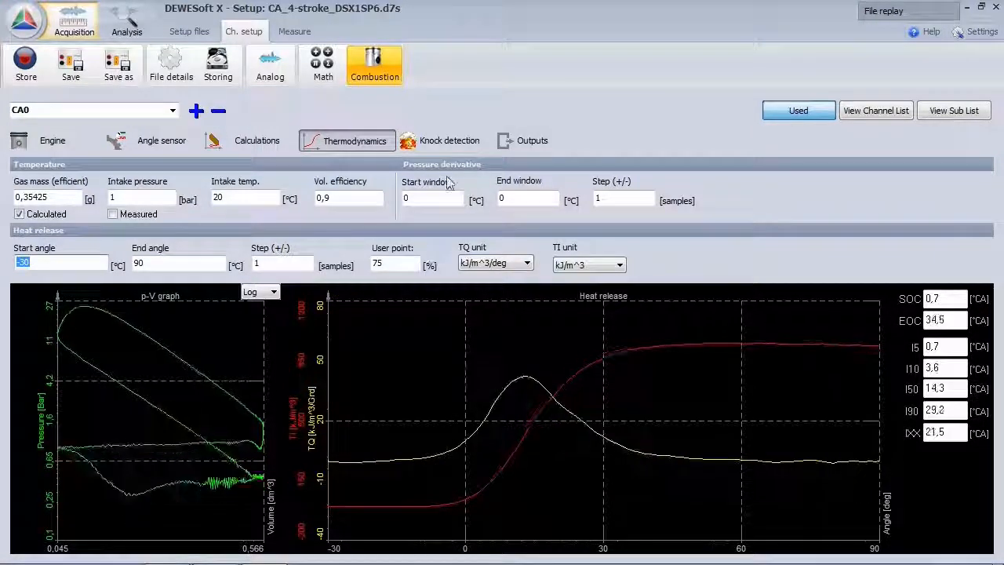
- View knock detection: 40-tap lowpass, 6-tap highpass, 0.05 bar noise threshold
left_click(449, 140)
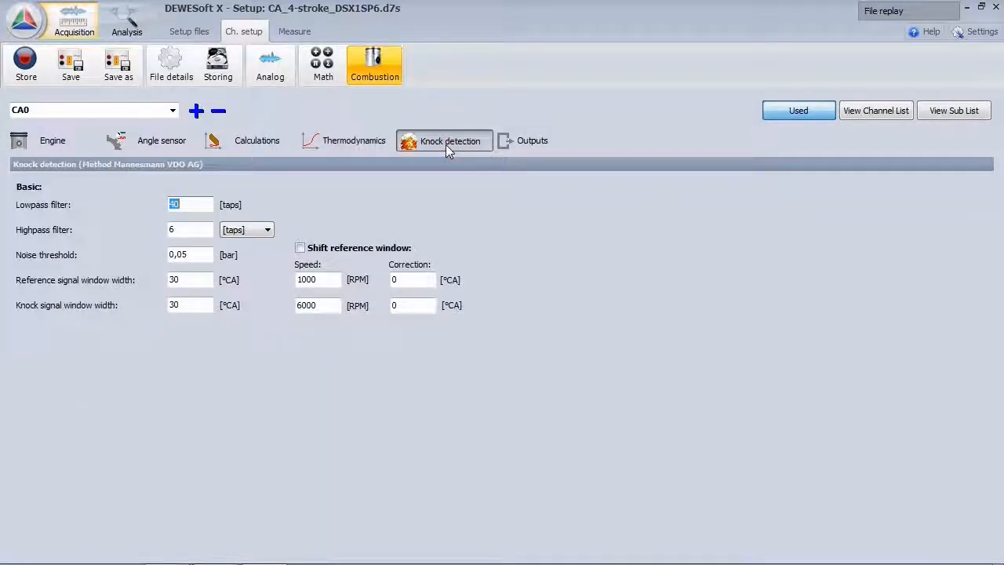
mouse_move(454, 192)
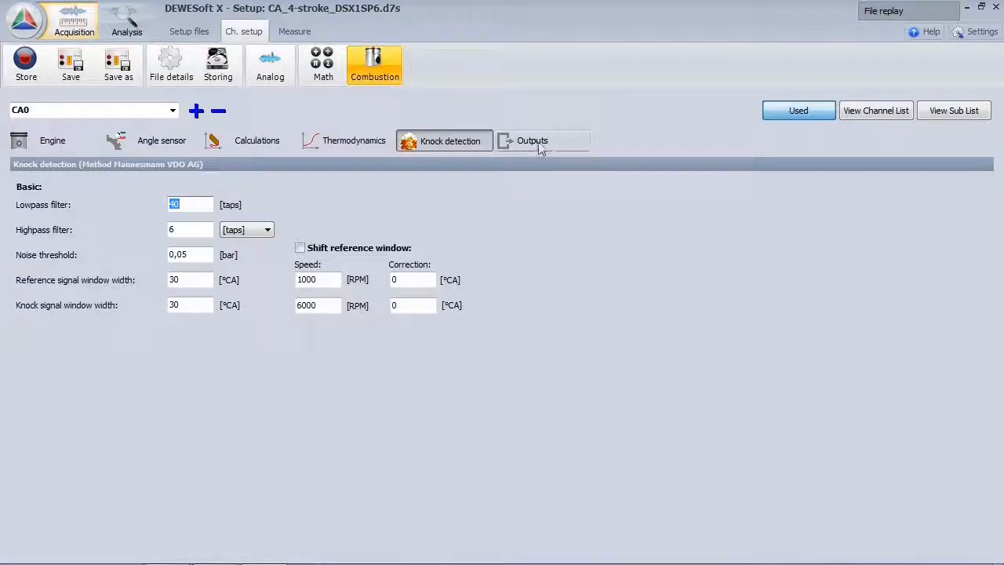
- Review the combustion output groups and accept the cylinder formula rebuild on entering Measure
left_click(532, 141)
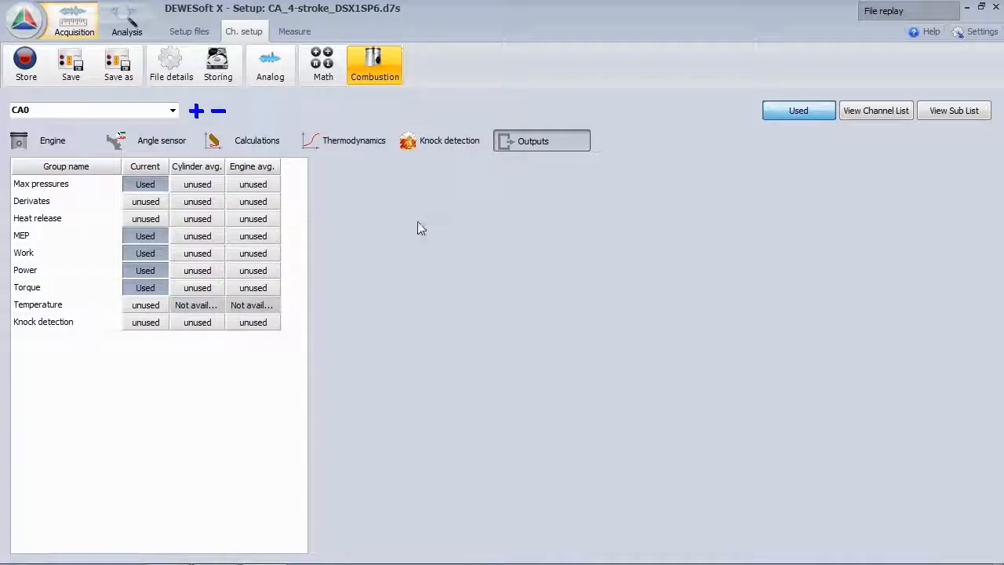
mouse_move(384, 256)
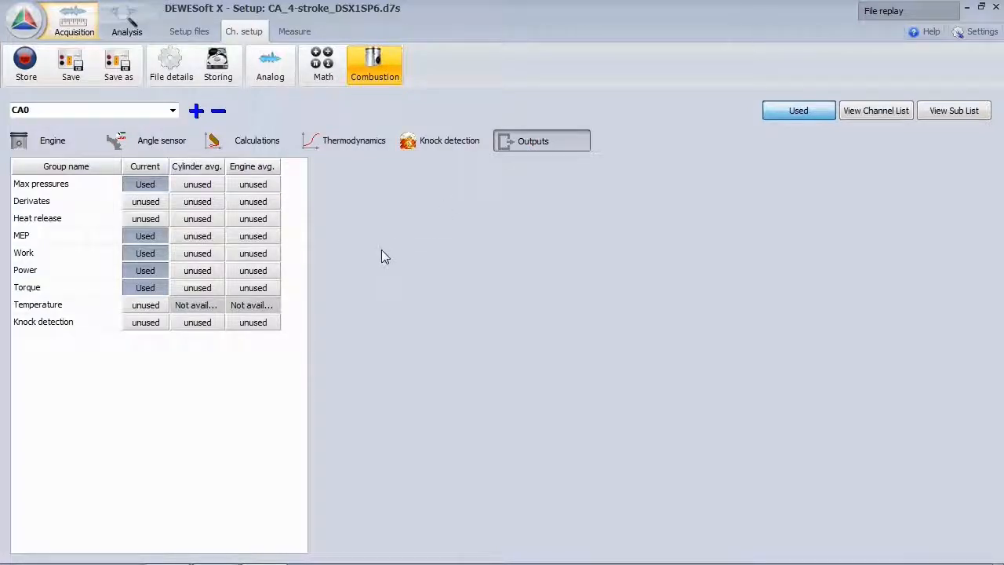
left_click(295, 31)
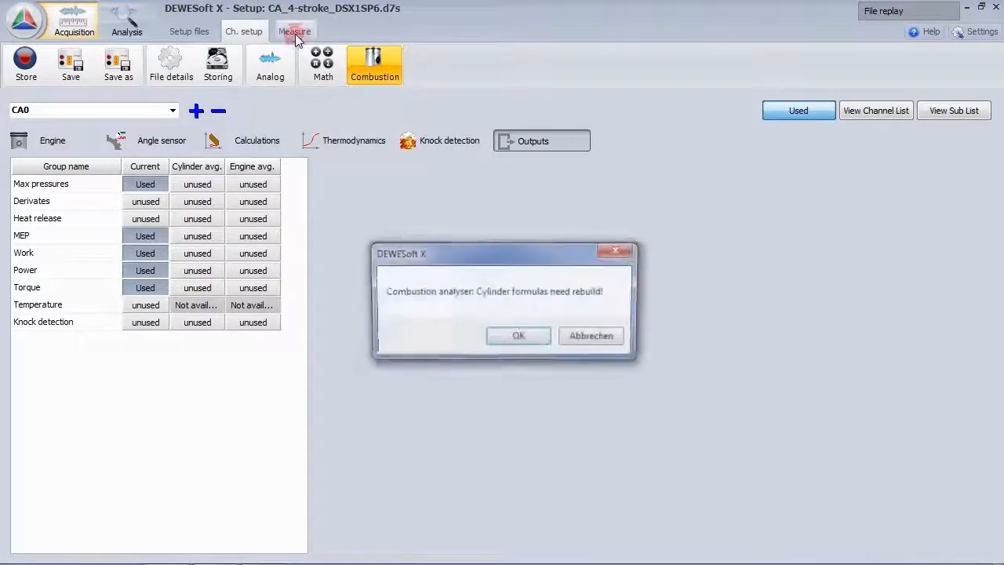
left_click(518, 336)
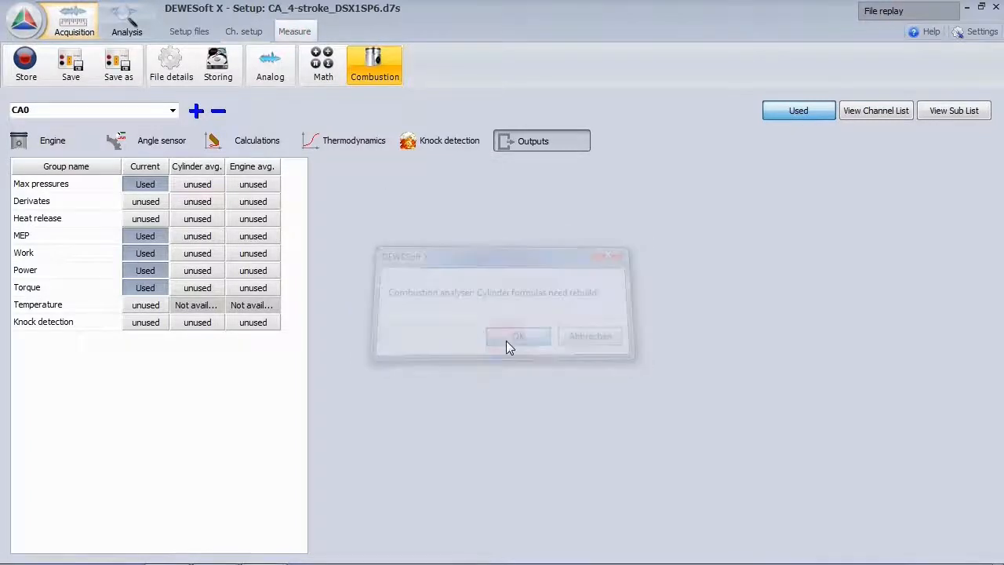
- Inspect the speed gauge and p-V graph properties, then store briefly to Test.d7d
left_click(517, 336)
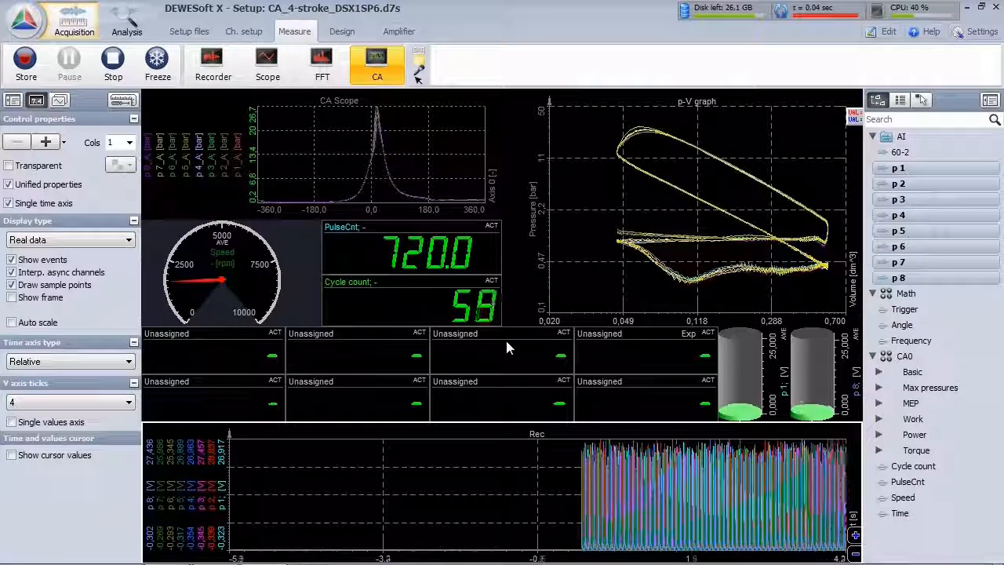
left_click(342, 31)
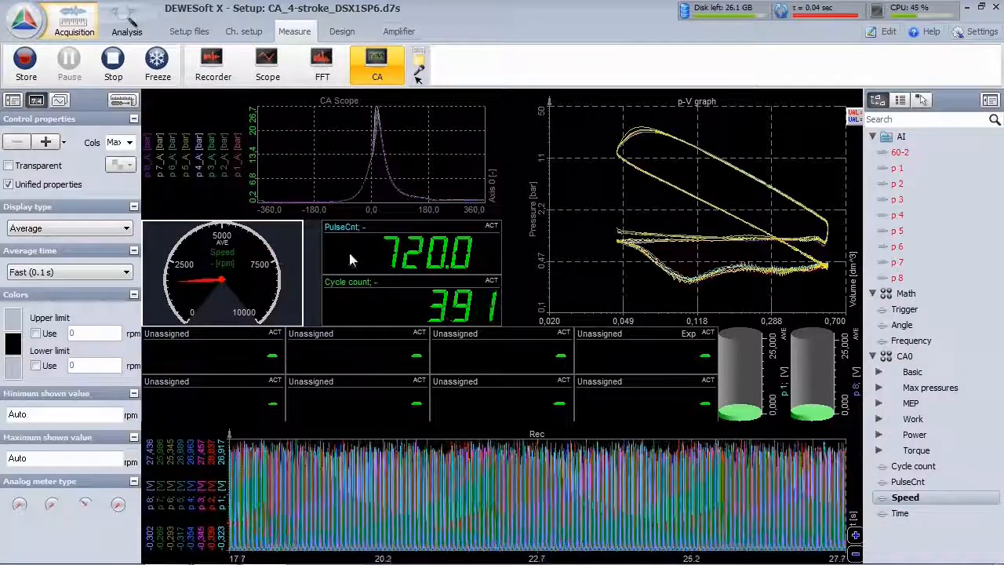
left_click(908, 480)
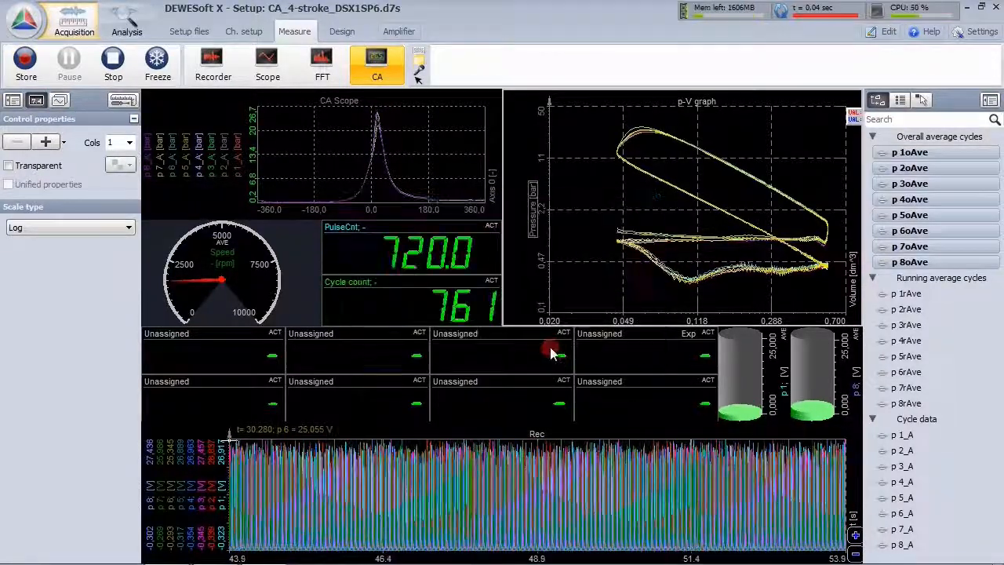
left_click(26, 65)
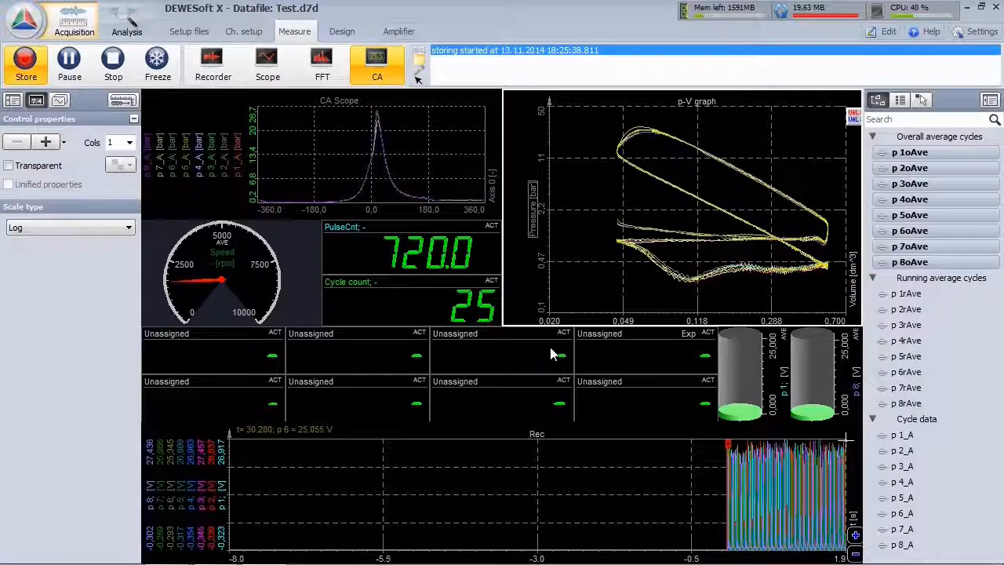
left_click(112, 65)
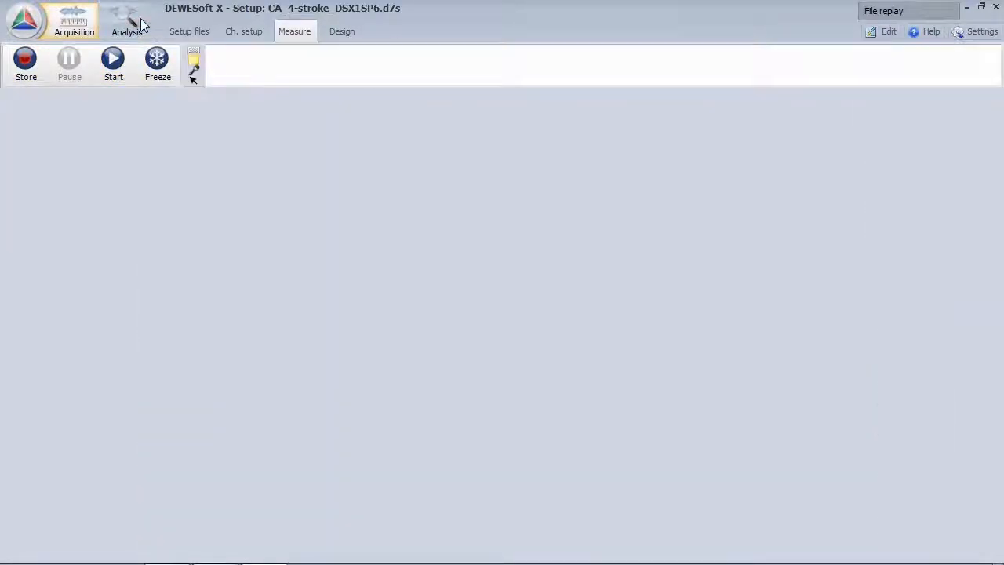
- Open Test.d7d in Analysis and draw the CA scope as a histogram
left_click(126, 19)
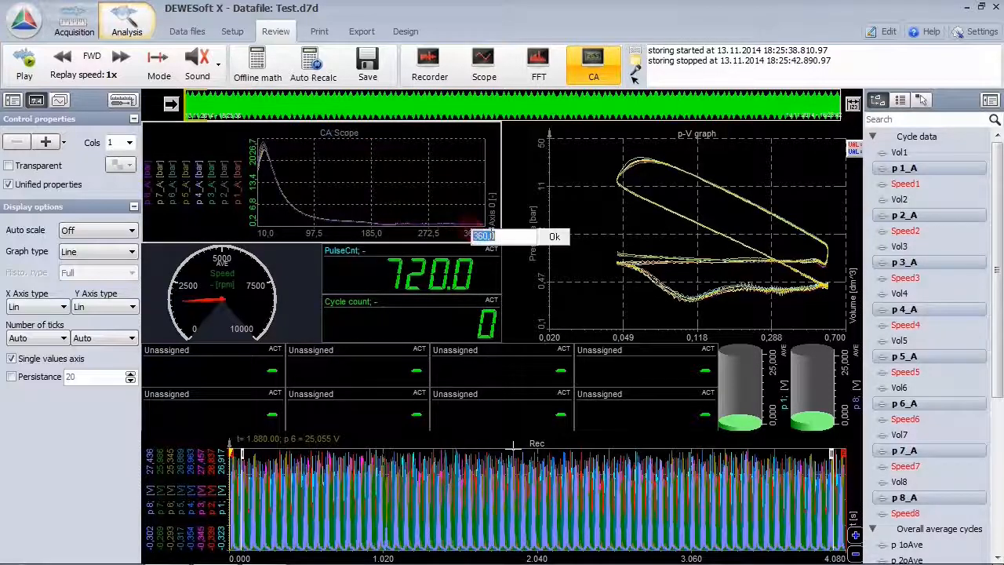
left_click(554, 236)
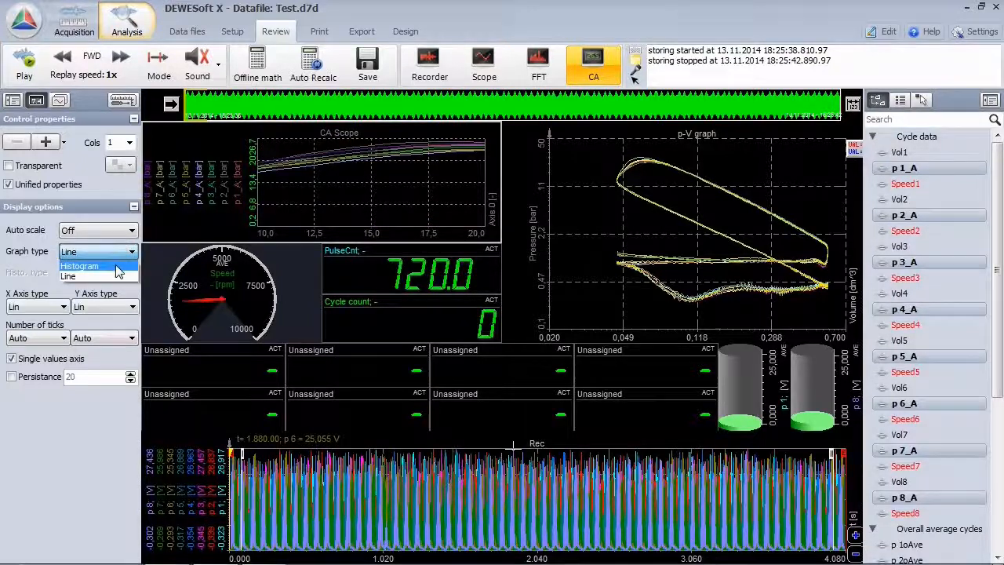
left_click(78, 265)
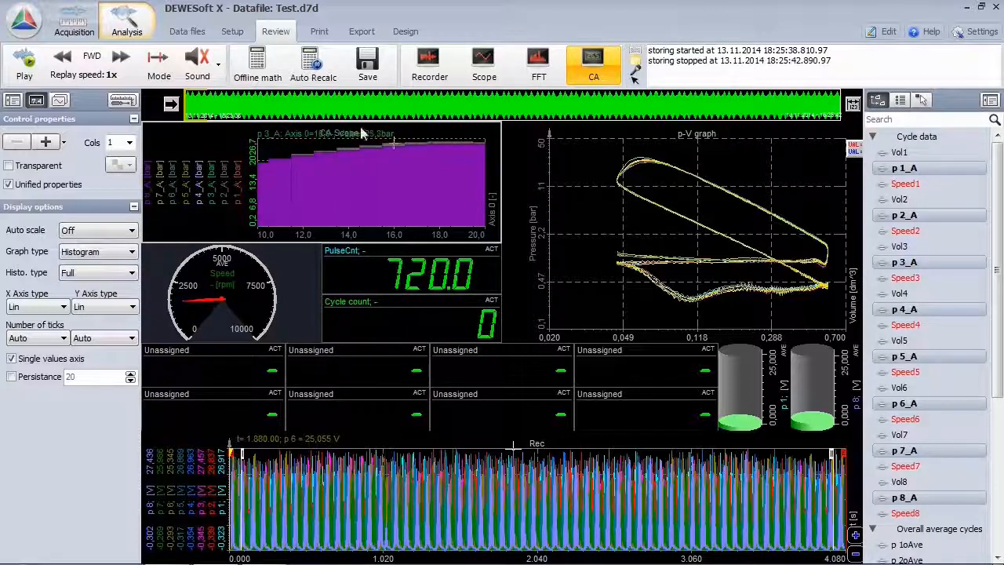
- Set the combustion angle resolution to 0.2° (1800 p/rev) and return to Review
left_click(232, 32)
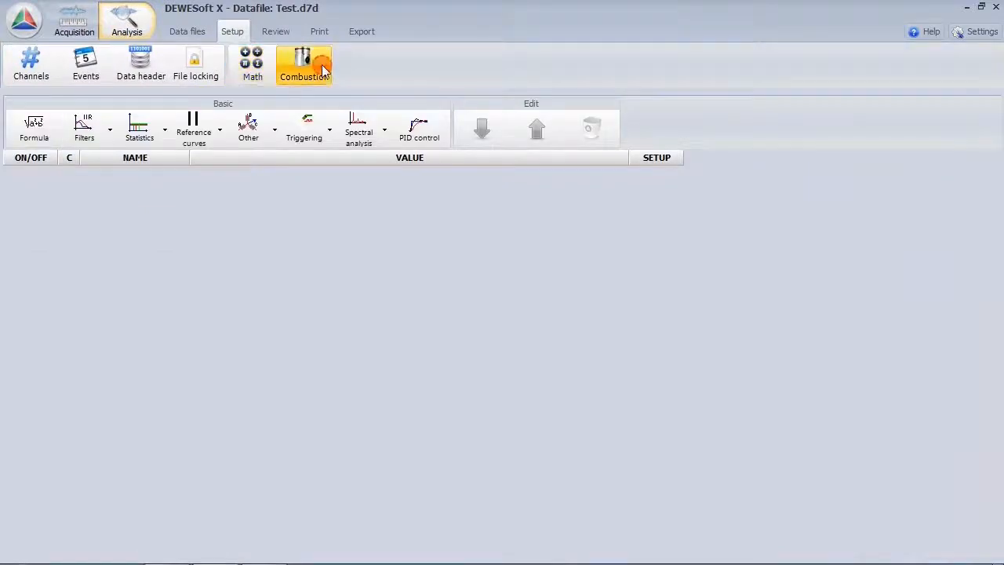
left_click(304, 64)
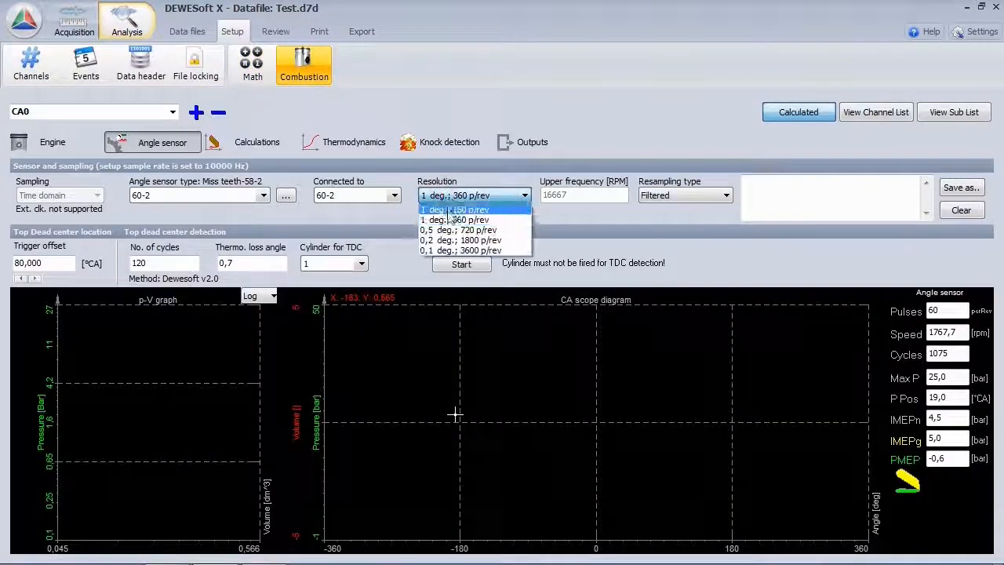
left_click(459, 240)
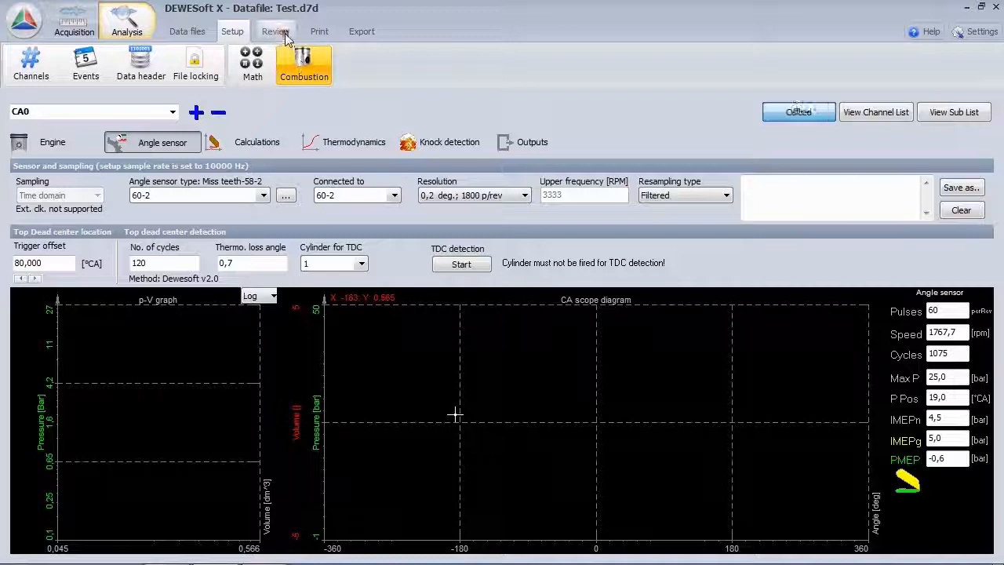
left_click(276, 31)
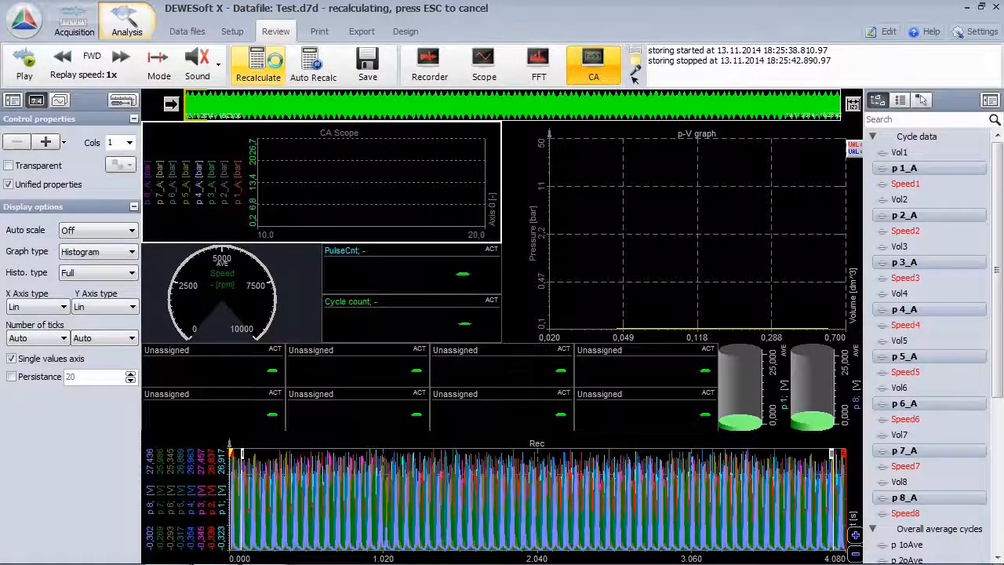
- Let the recalculation of Test.d7d finish at 3600 pulses per cycle
left_click(257, 64)
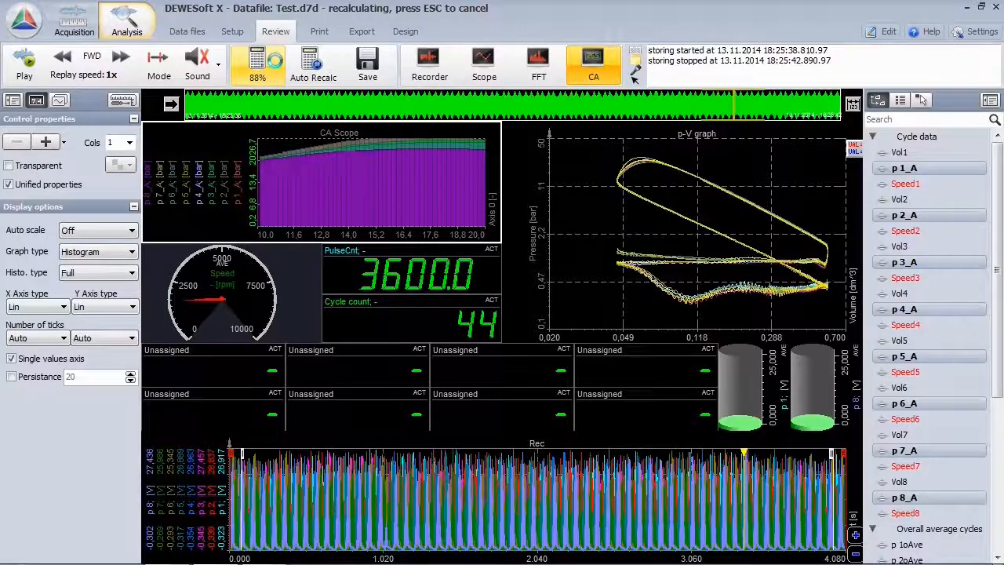
left_click(257, 64)
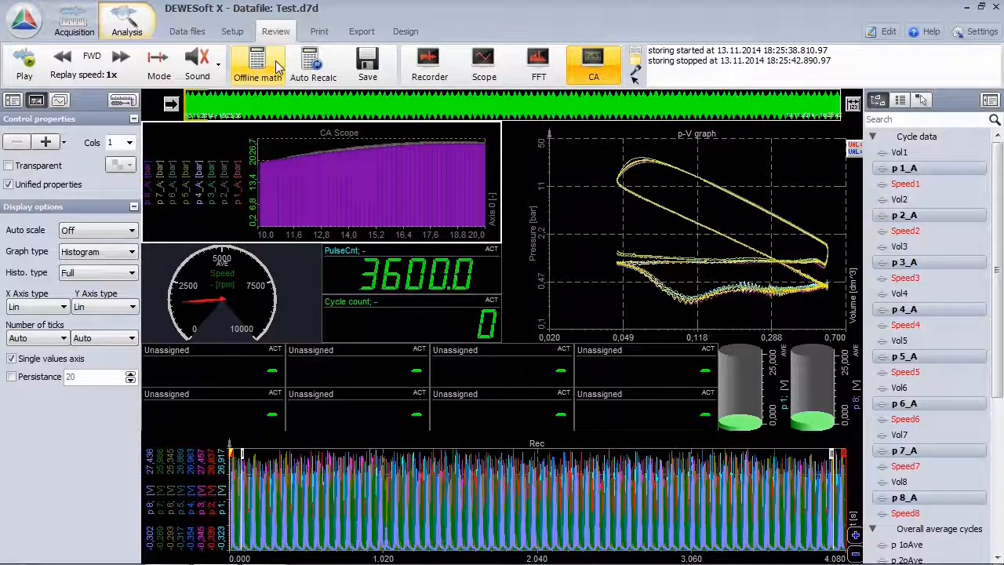
mouse_move(384, 157)
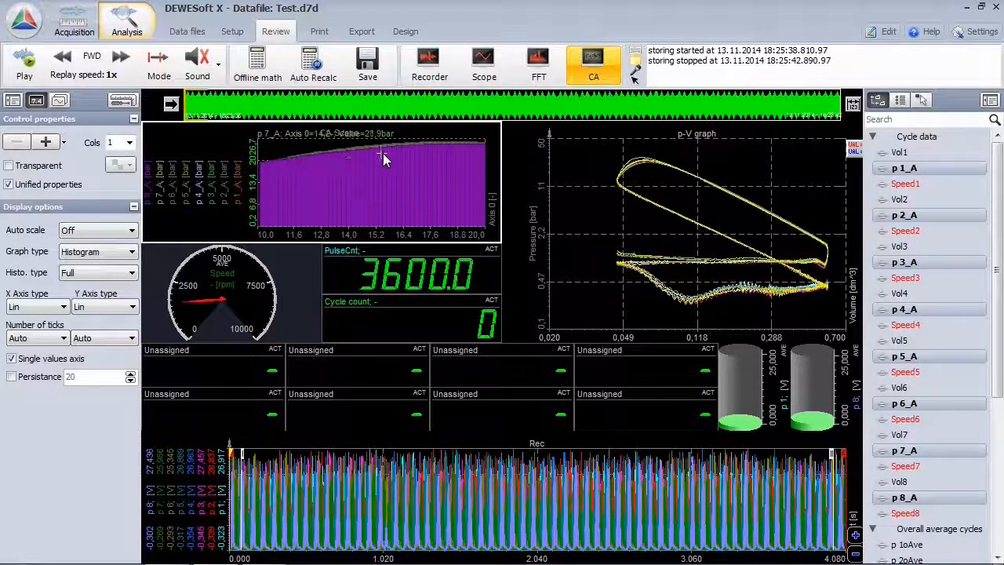
mouse_move(399, 155)
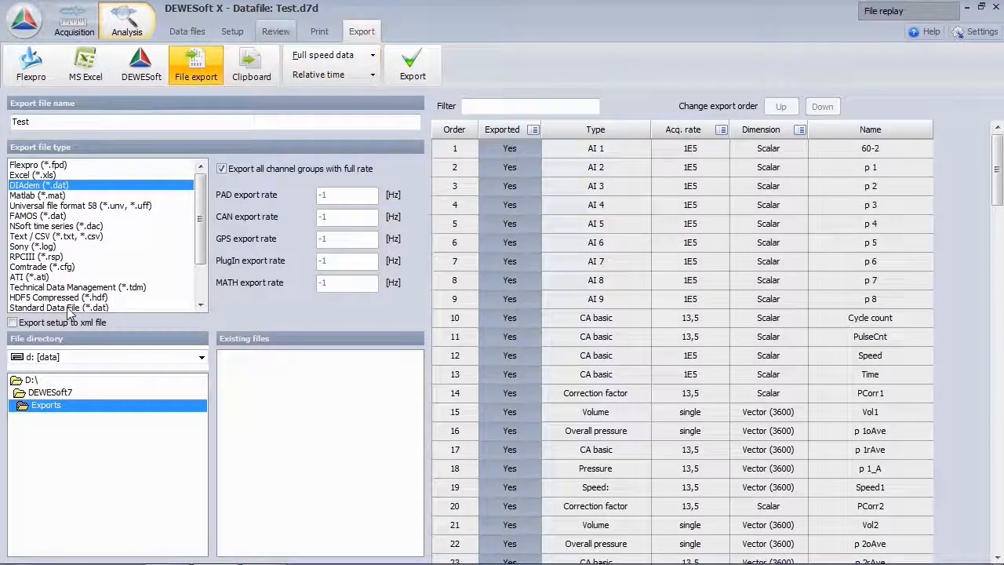
- Export combustion data by cycle in MS Excel format
left_click(369, 55)
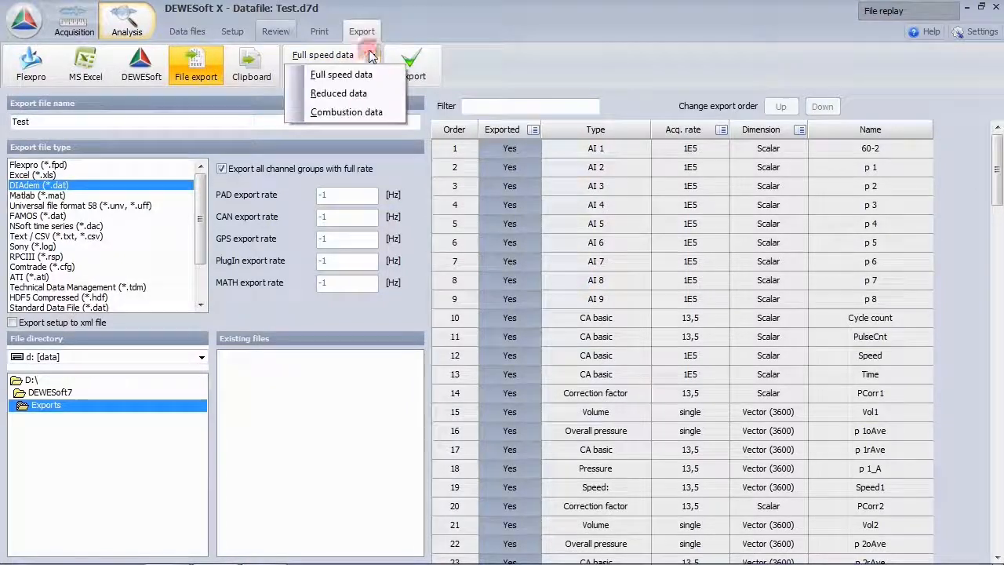
mouse_move(346, 111)
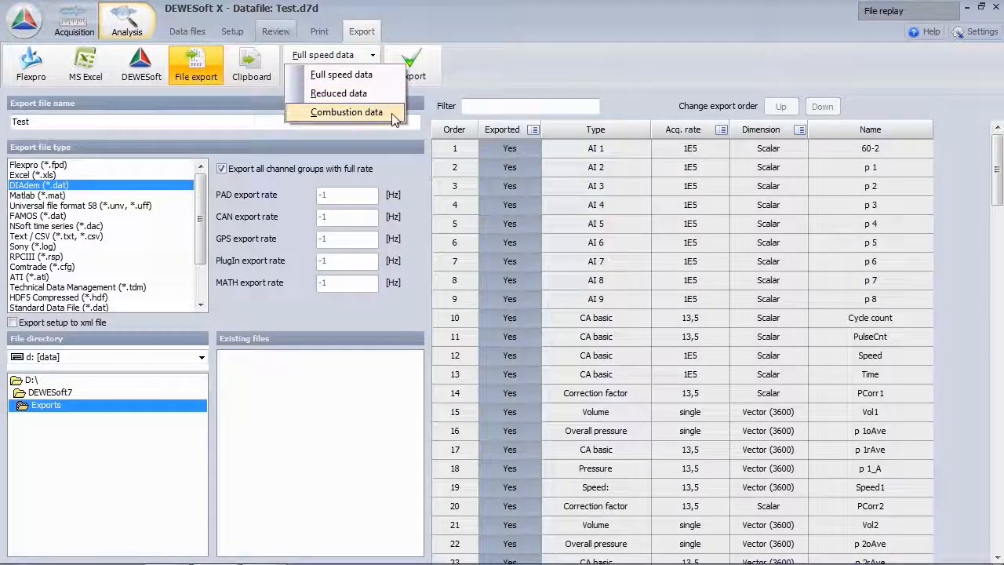
left_click(347, 111)
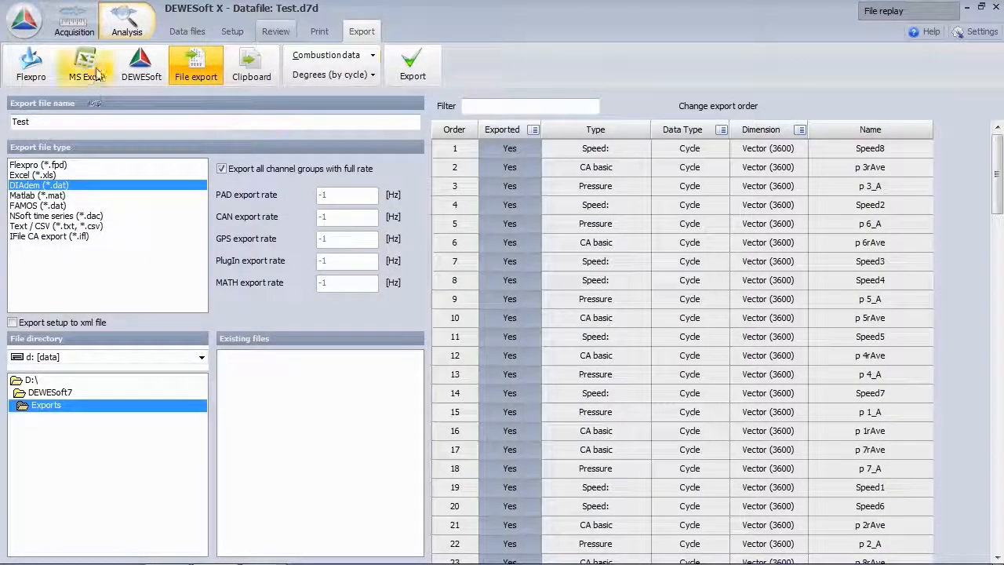
left_click(85, 66)
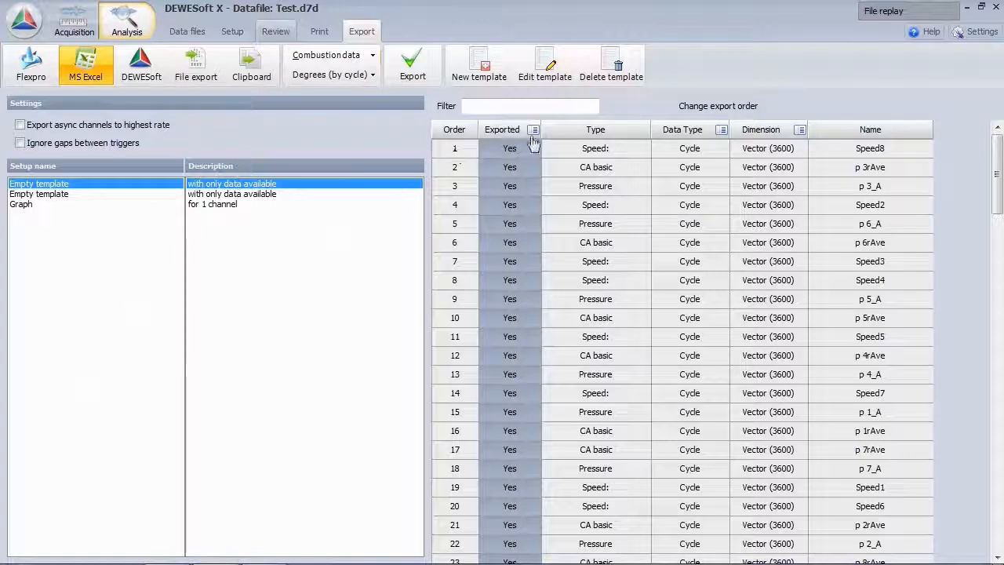
- Export only the pressure channels p 3_A, p 6_A and p 5_A to Excel
left_click(533, 129)
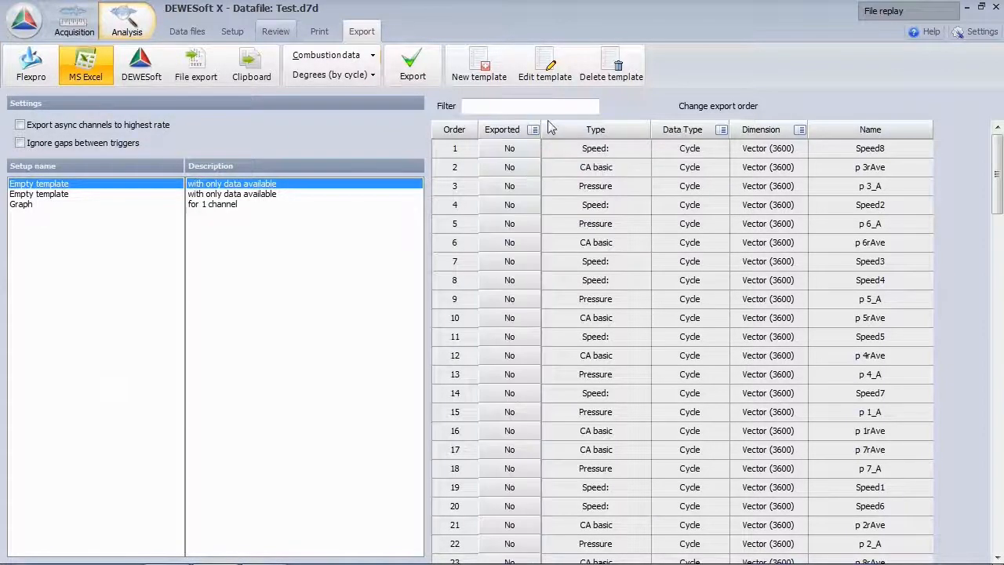
type("pressur")
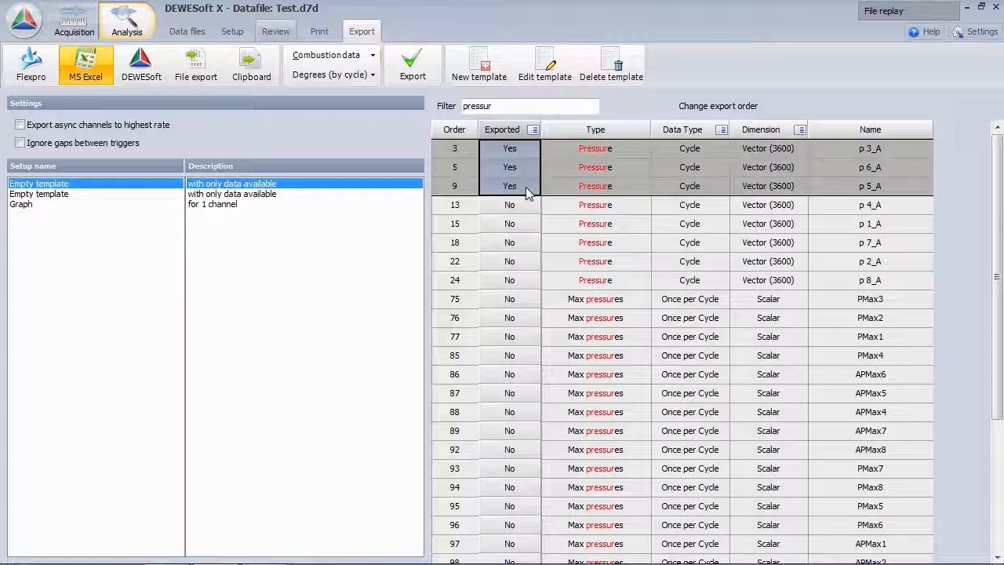
left_click(413, 64)
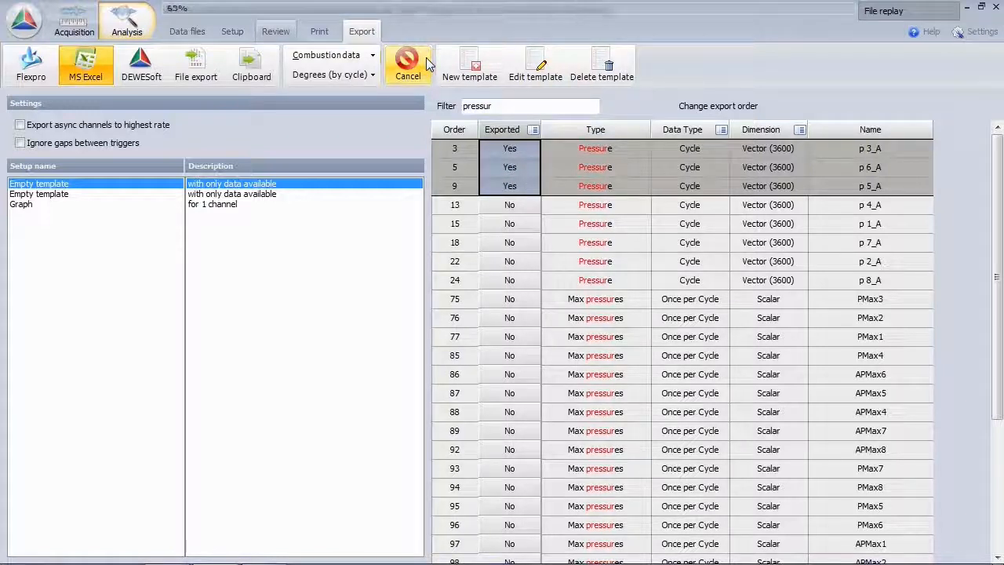
left_click(408, 64)
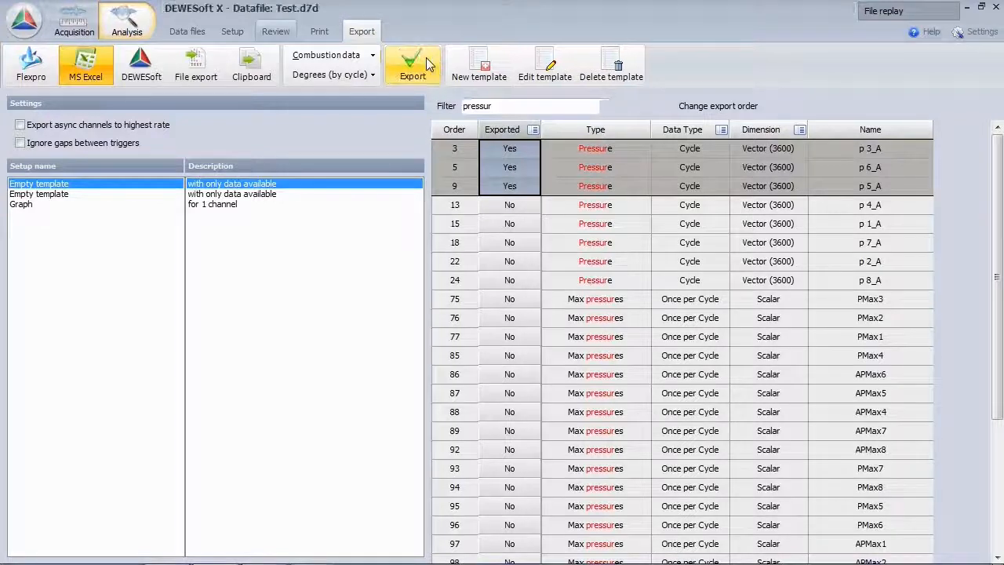
left_click(412, 64)
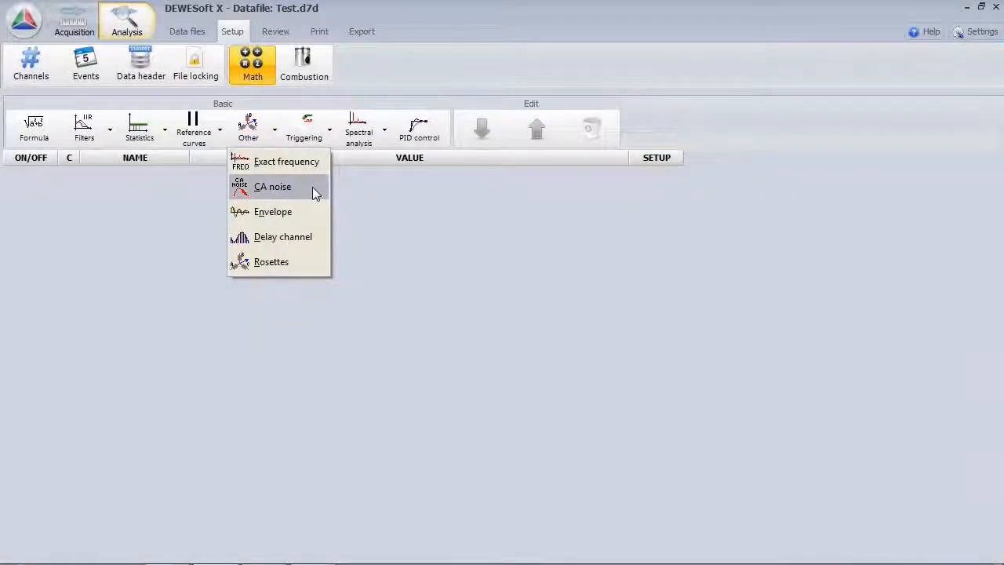
- Add a CA noise math calculation using p 1 as an input
left_click(272, 186)
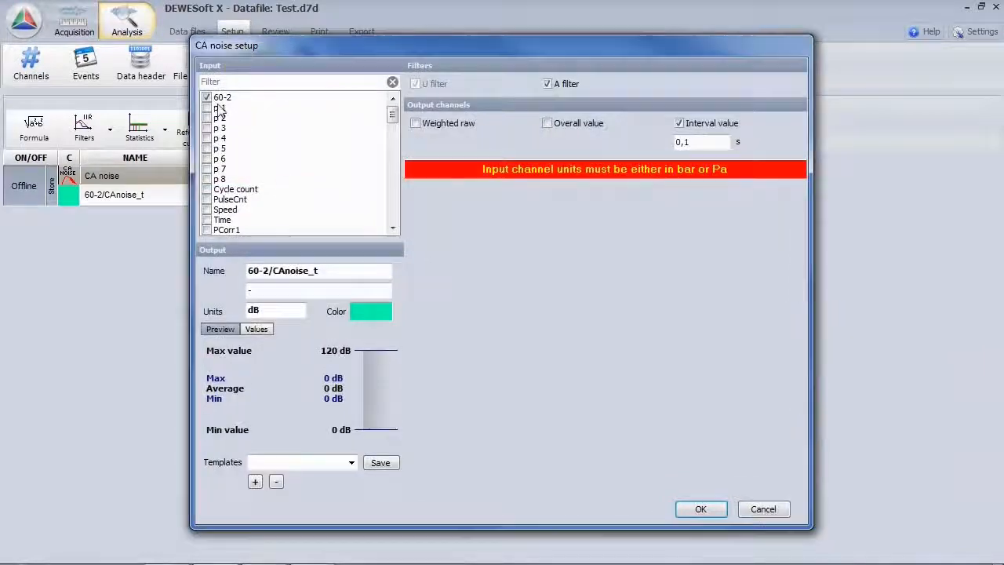
left_click(221, 118)
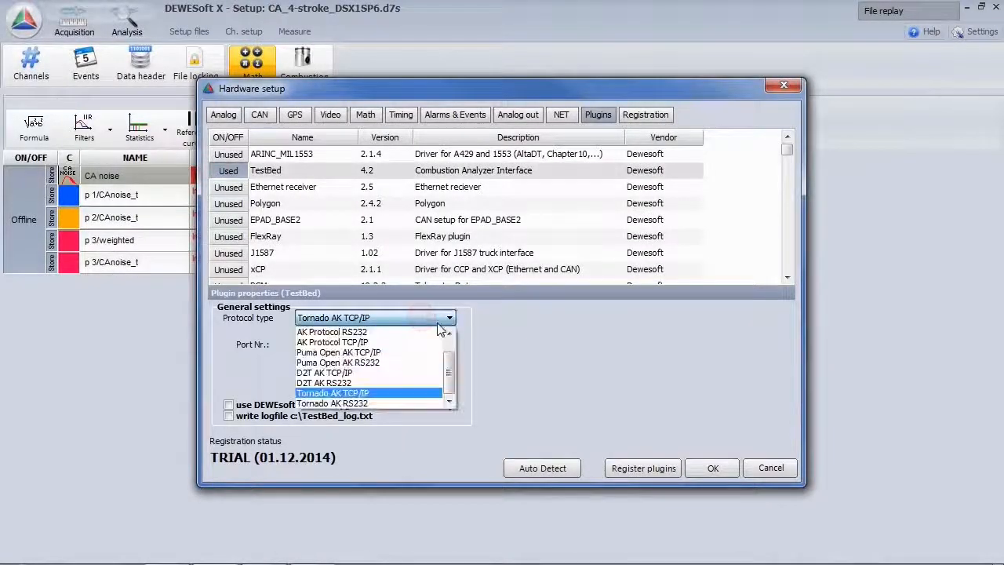
- Set the TestBed protocol to Puma Open AK RS232 and recheck the protocol list
left_click(331, 342)
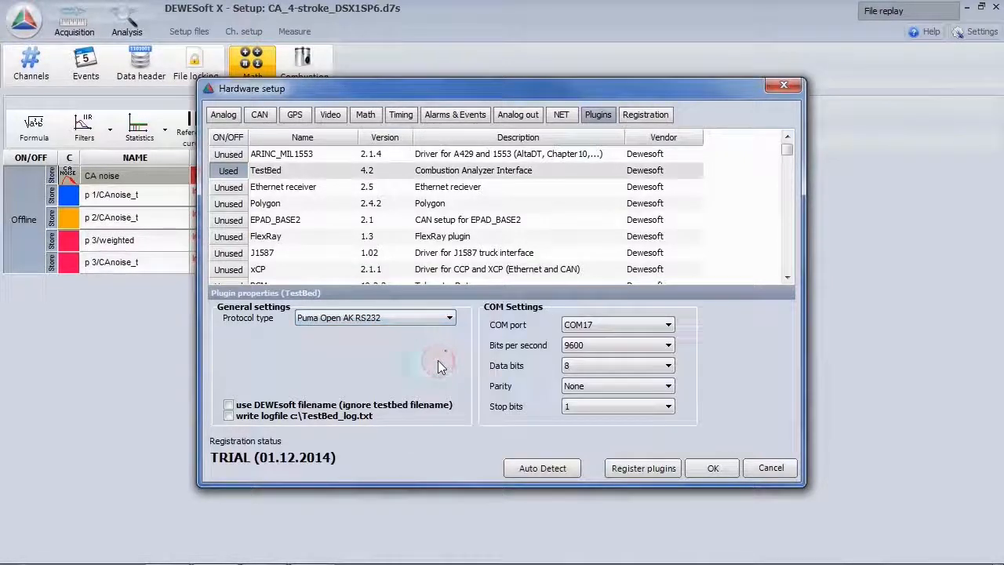
left_click(449, 318)
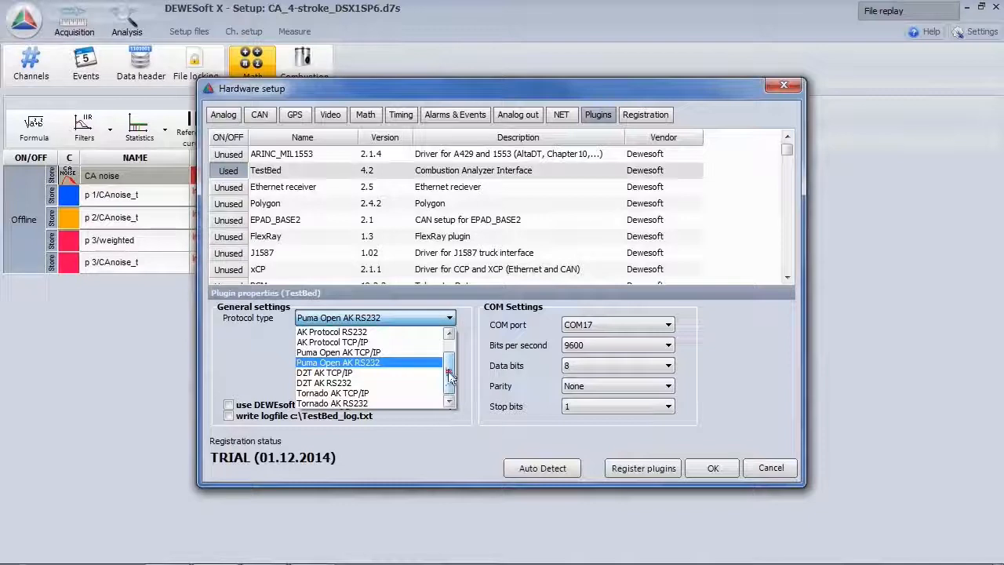